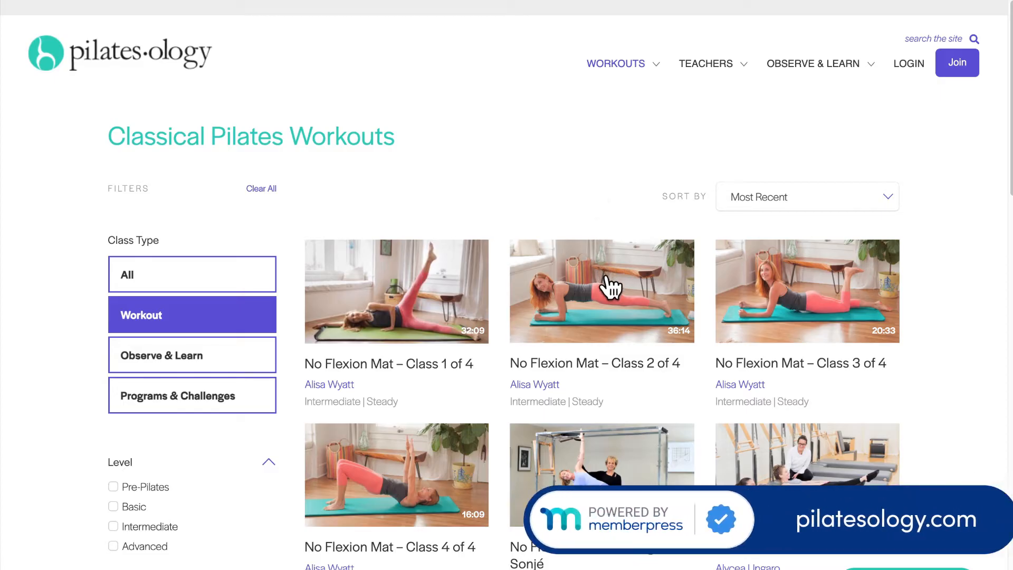
Search Bluehost domains for the name 'youridea'
{"action": "left_click", "coordinate": [602, 291]}
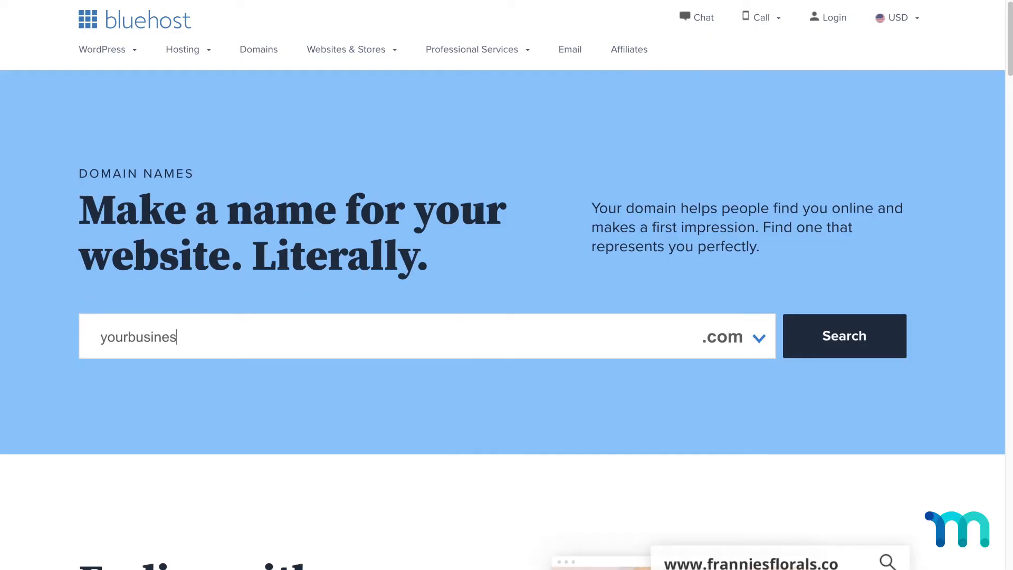
{"action": "type", "text": "youridea"}
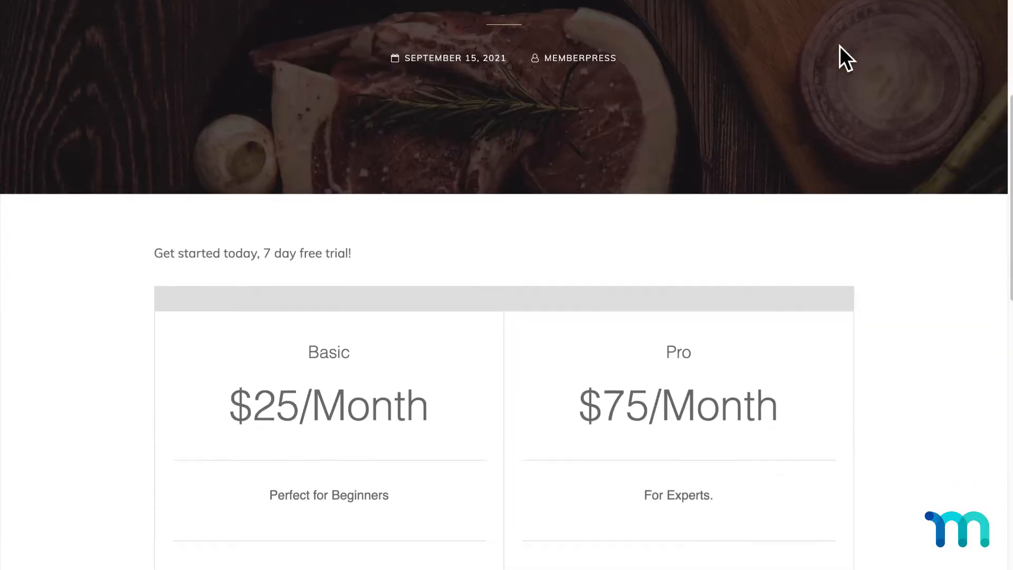
Scroll the example post to reveal the Basic $25/Month and Pro $75/Month pricing table
{"action": "scroll", "scroll_direction": "down", "scroll_amount": 3}
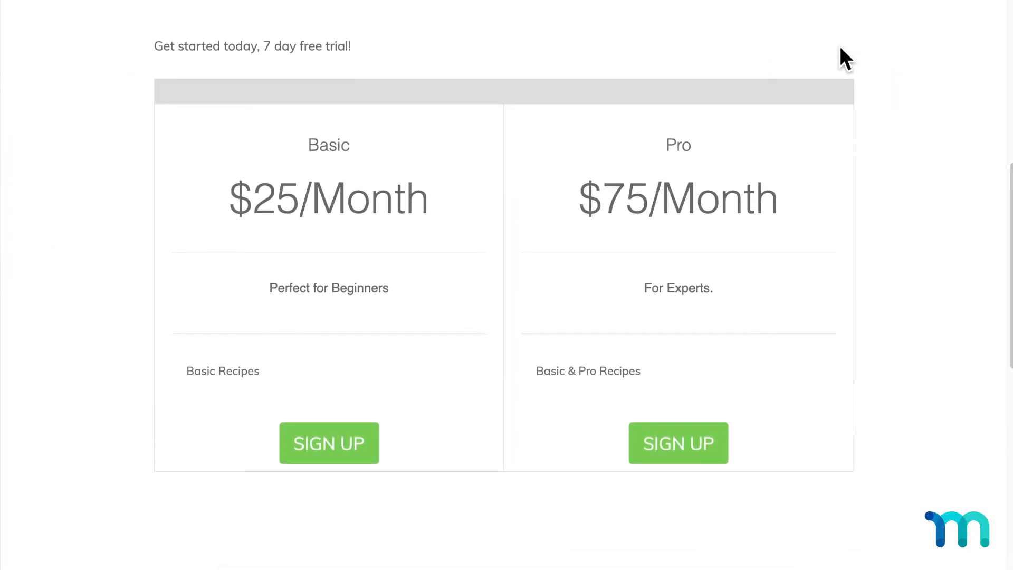
{"action": "mouse_move", "coordinate": [619, 157]}
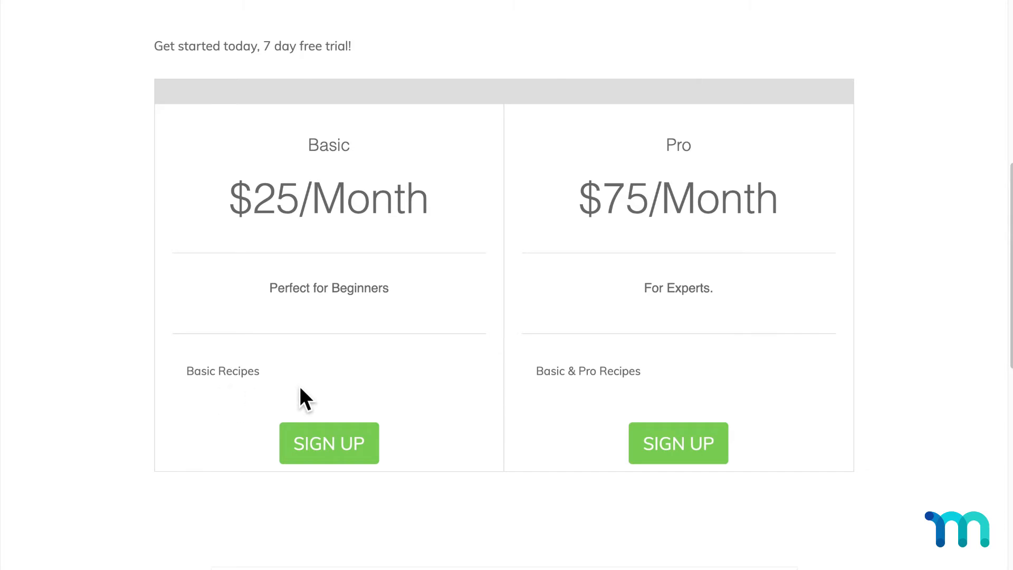
{"action": "mouse_move", "coordinate": [564, 399]}
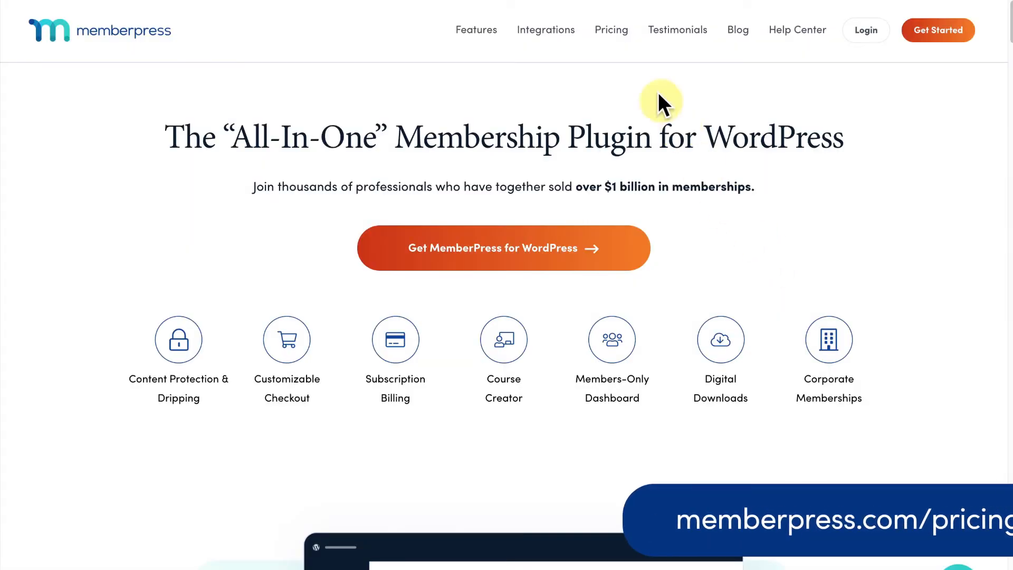
Install the uploaded memberpress-pro-1.9.23.zip plugin package
{"action": "scroll", "scroll_direction": "down", "scroll_amount": 3}
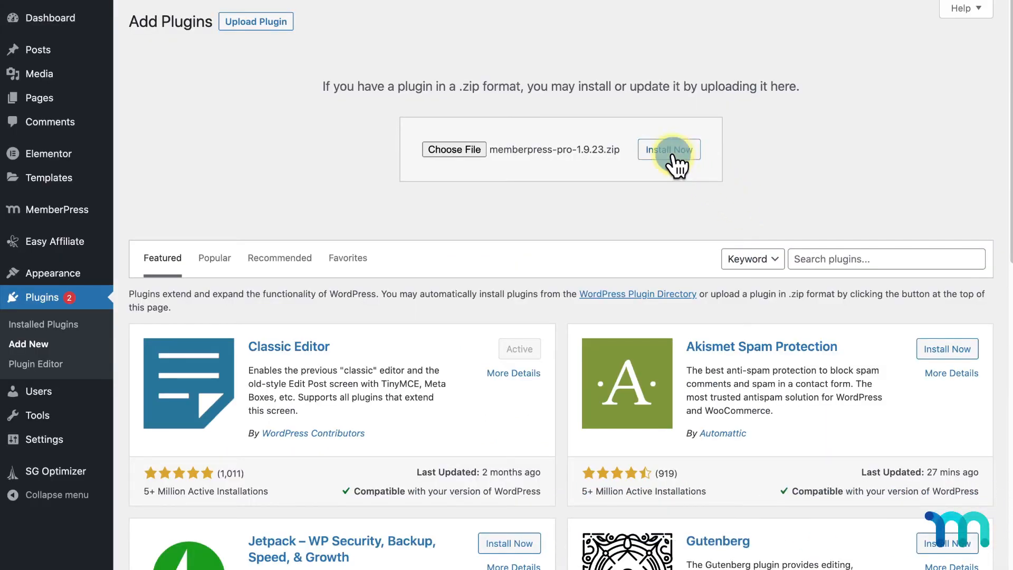
{"action": "left_click", "coordinate": [669, 150]}
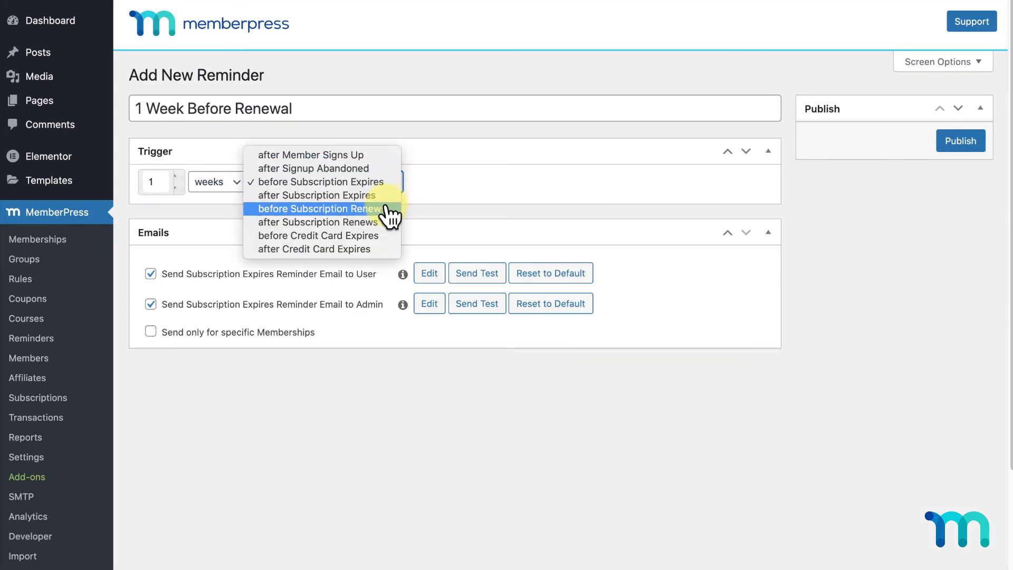
Set the '1 Week Before Renewal' reminder to trigger before subscription renews
{"action": "left_click", "coordinate": [321, 208]}
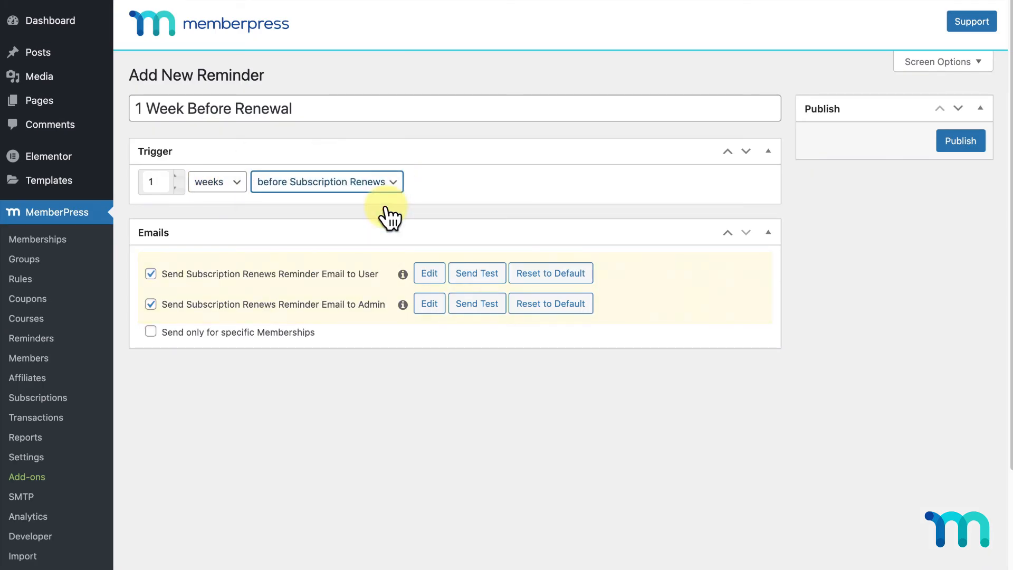
{"action": "left_click", "coordinate": [27, 298]}
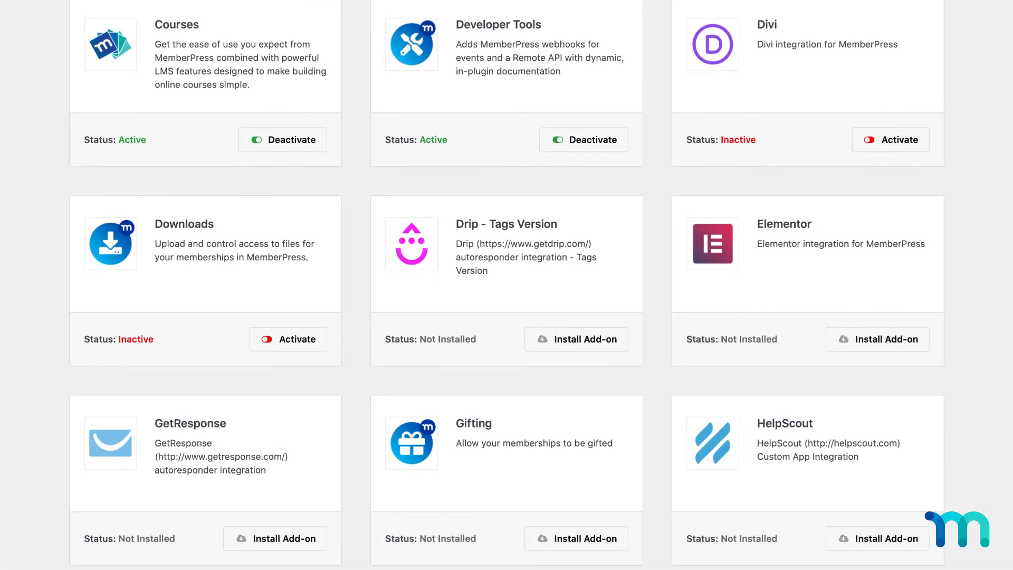
Scroll the MemberPress add-ons list past Courses and Developer Tools to further options
{"action": "scroll", "scroll_direction": "down", "scroll_amount": 3}
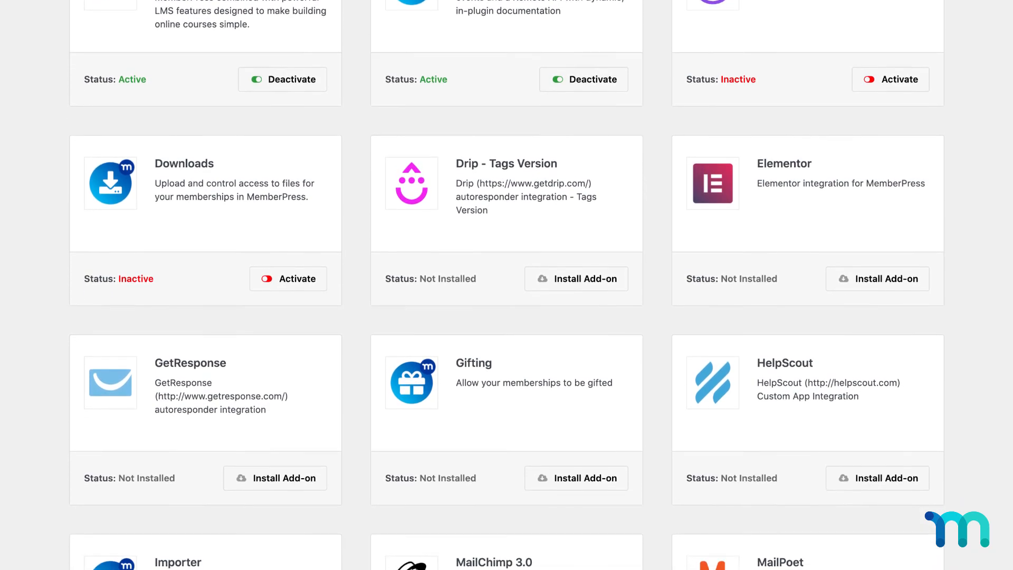